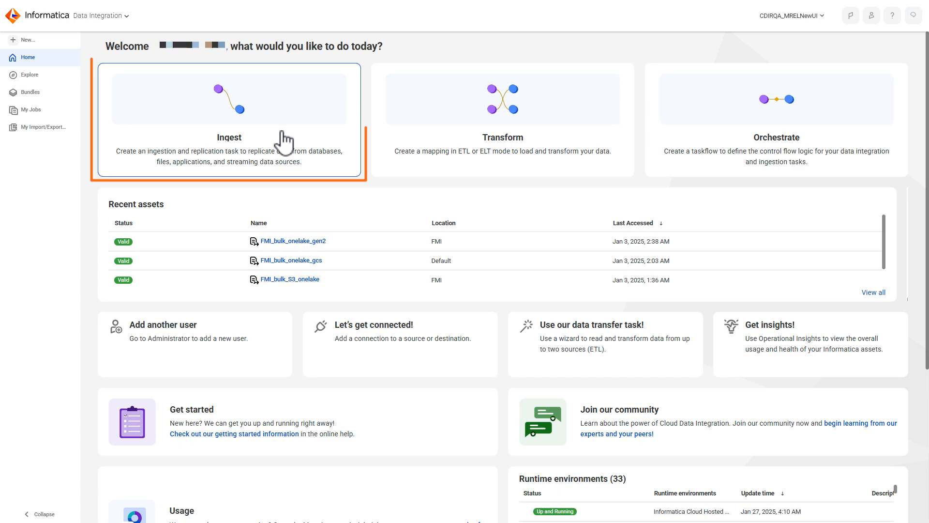
Start a new Database Ingestion and Replication Task from the Home page's Ingest option
click(230, 121)
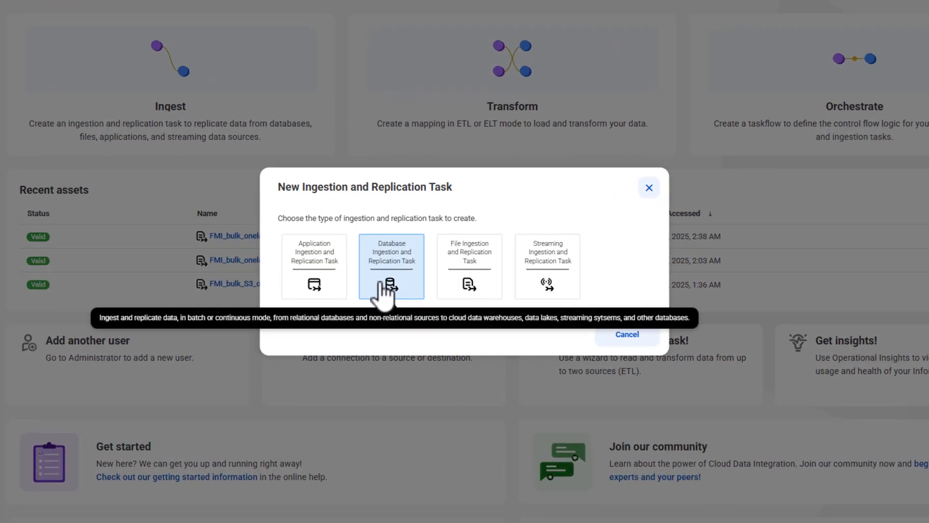
click(391, 266)
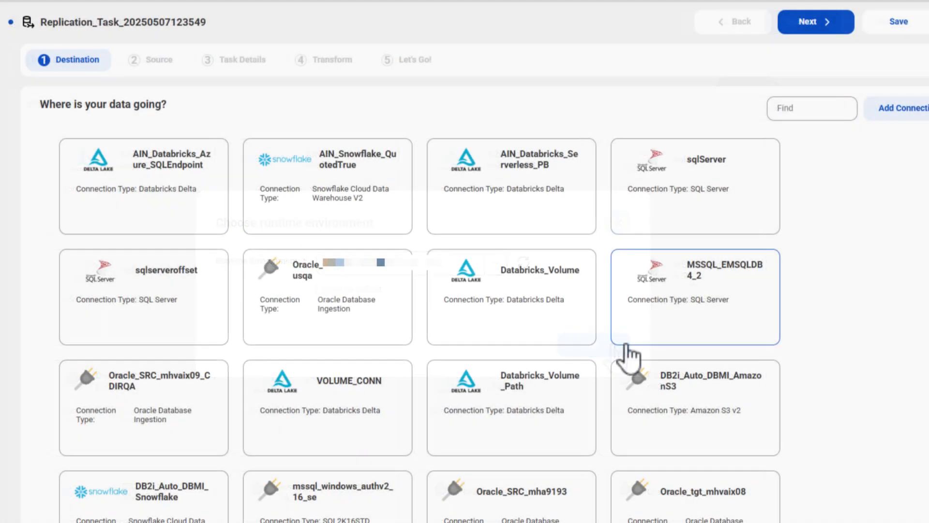
Choose AIN_S3 as the destination and mssqltest_new SQL Server as the source, reaching task details
click(811, 108)
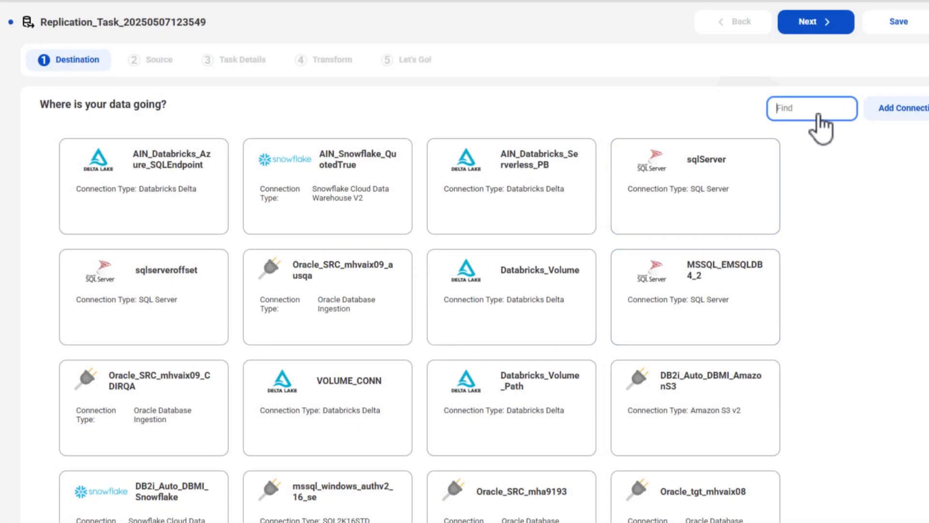
text(AIN_S3)
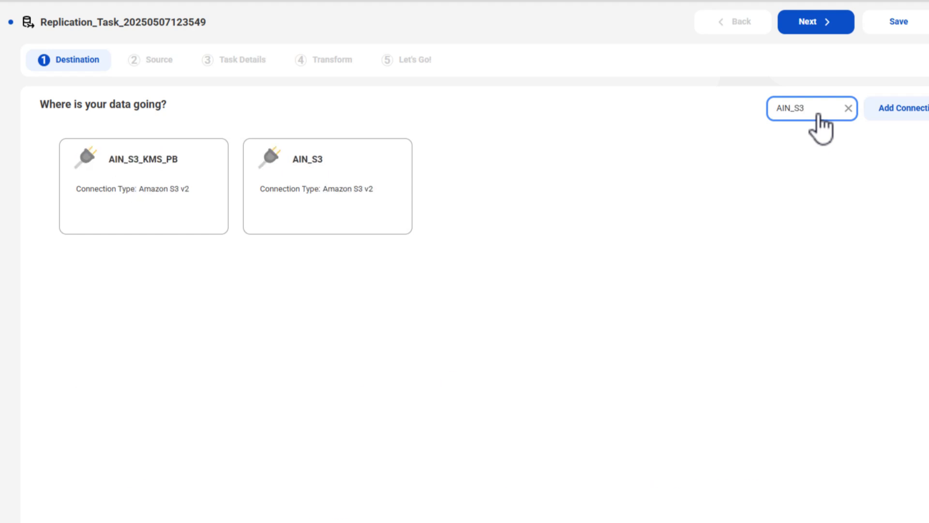
click(329, 188)
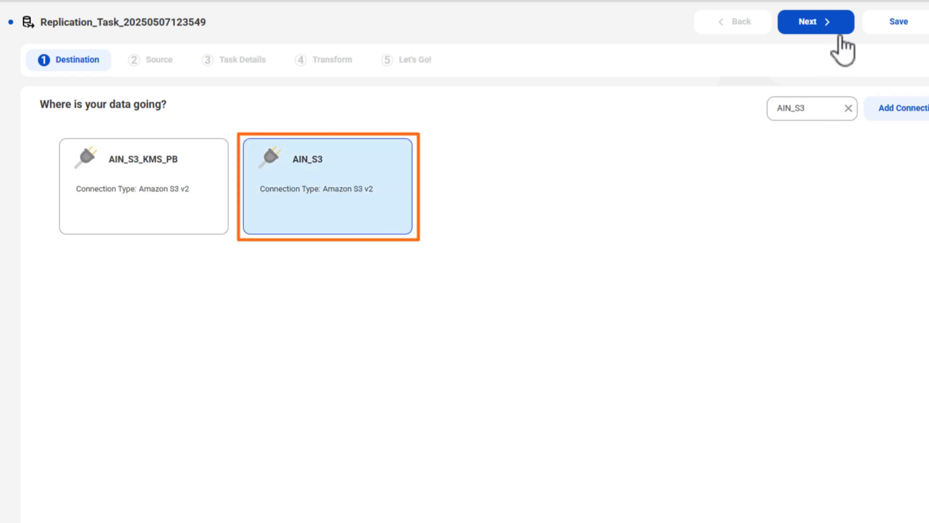
click(815, 21)
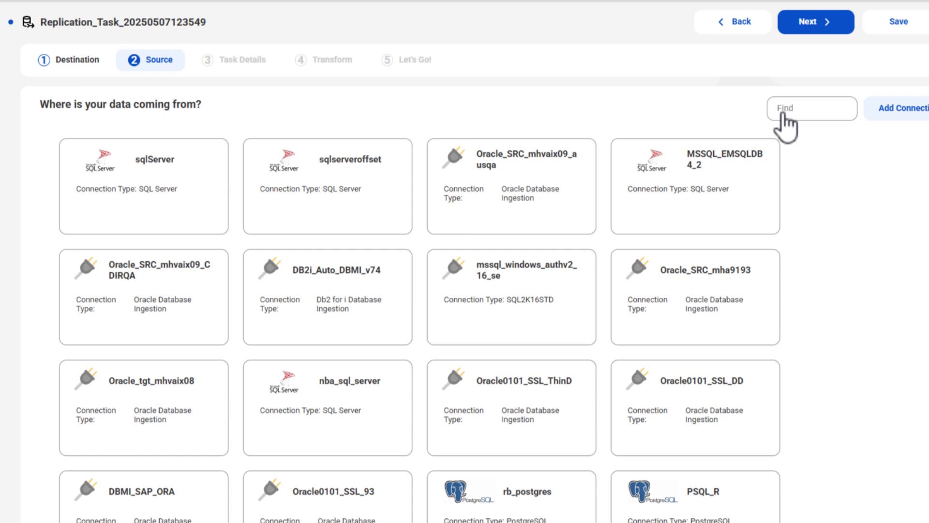
text(mssqltest_new)
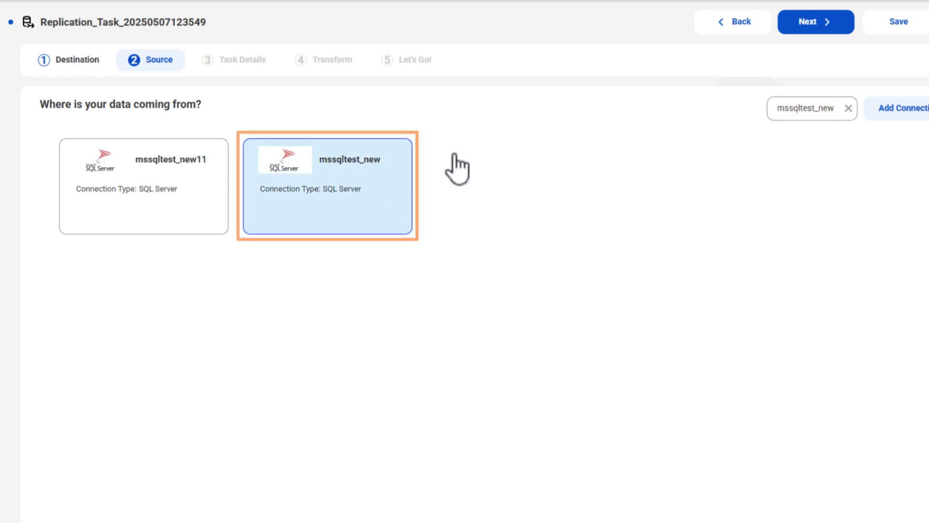
click(816, 21)
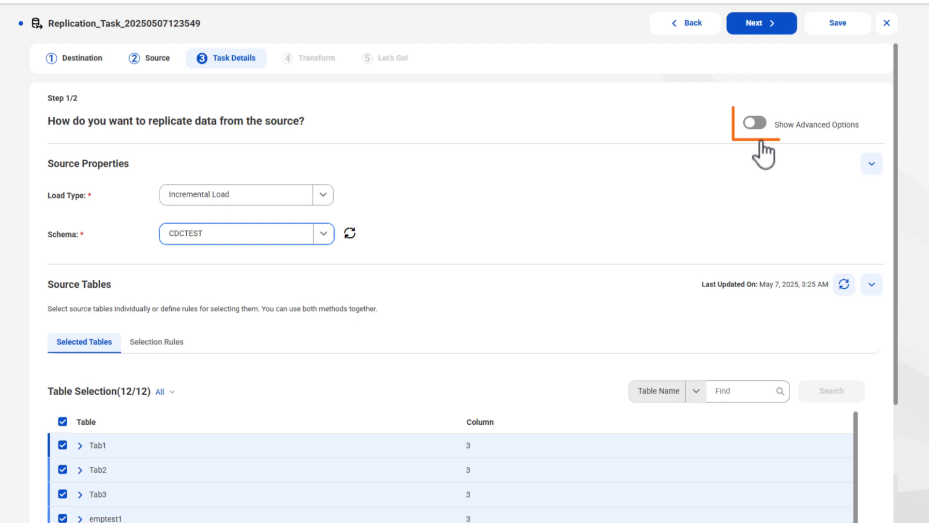
Show advanced source properties, enable Stage CDC Data, and begin a new staging group
click(756, 124)
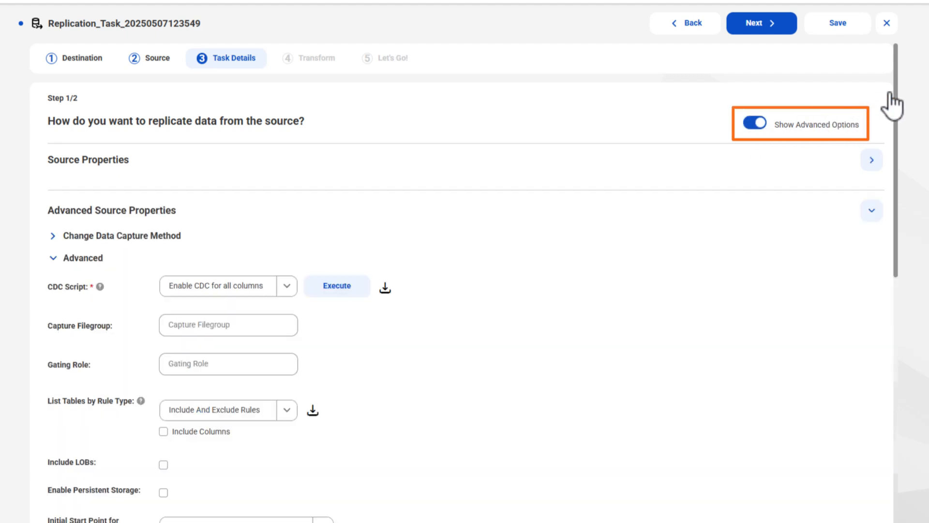
scroll(down, 3)
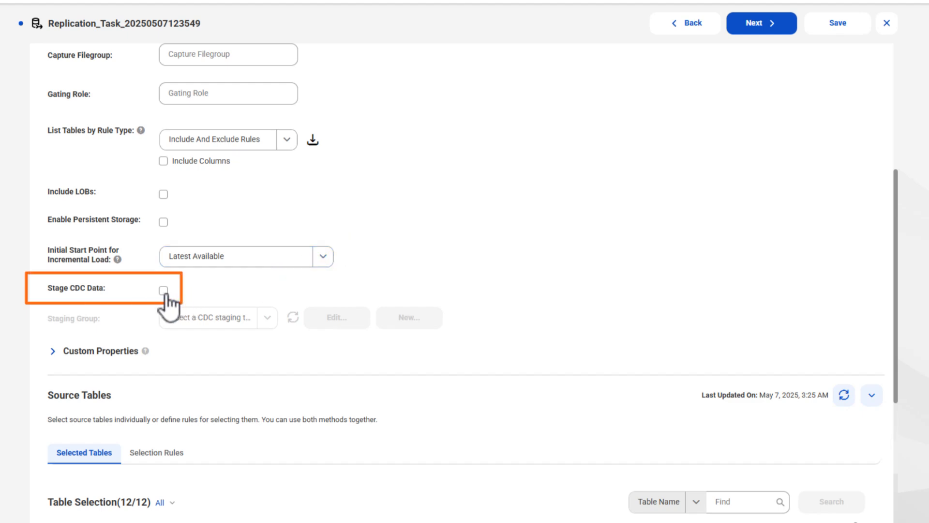
click(162, 291)
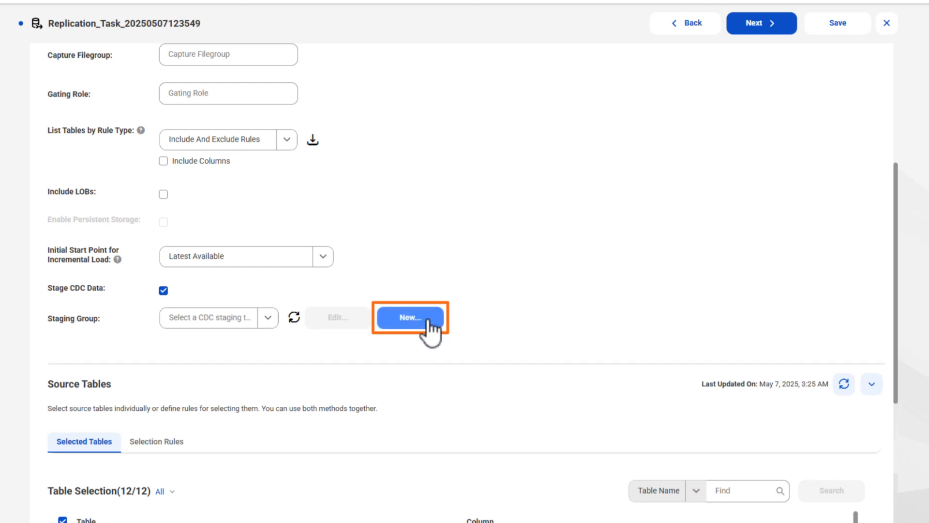
click(410, 316)
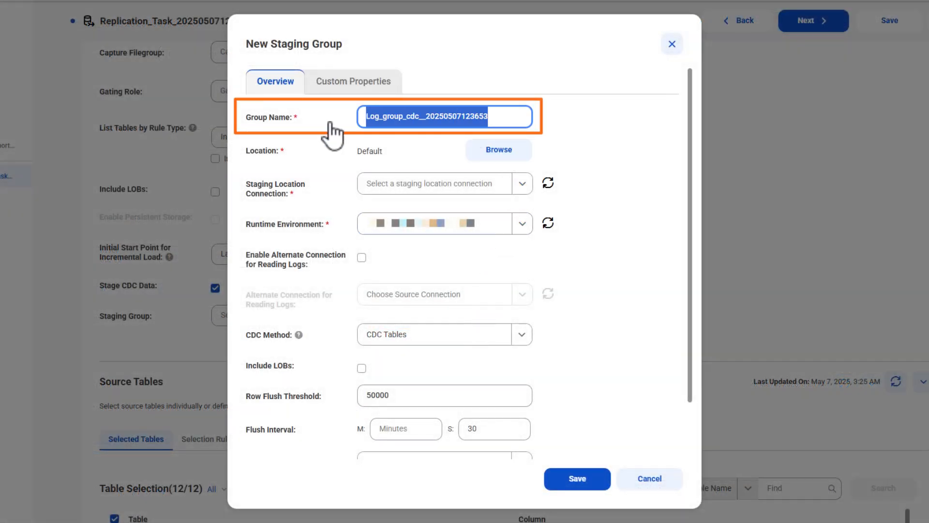
Name the group Staging_group_demo, staging to AIN_S3 in the staging_group directory
text(Staging_group_demo)
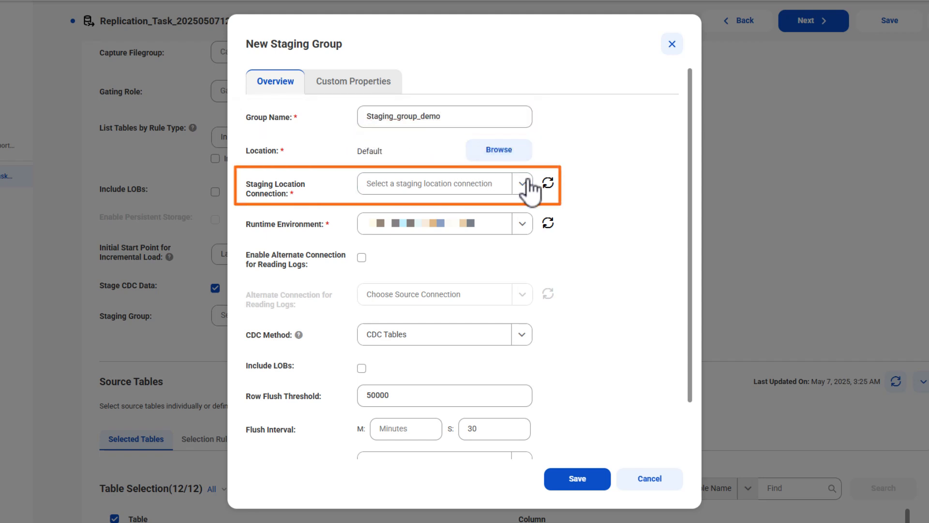
click(522, 183)
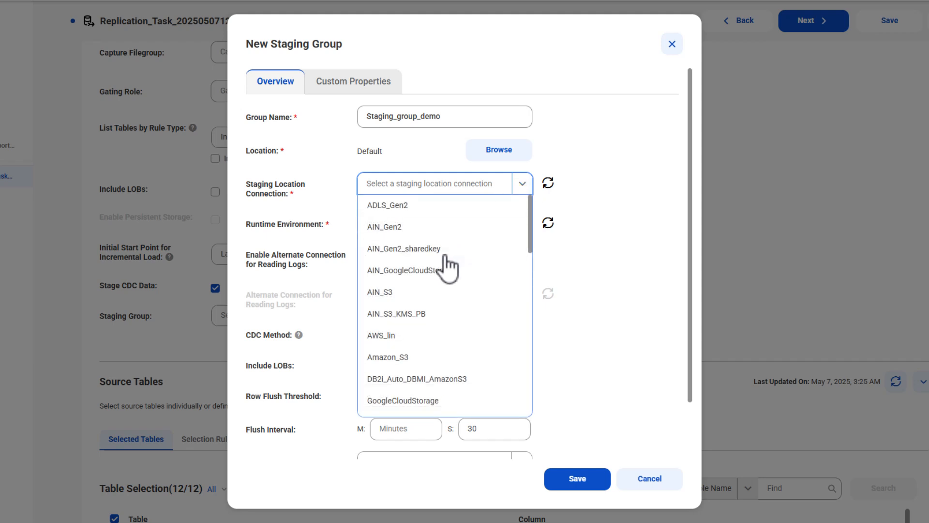
click(379, 292)
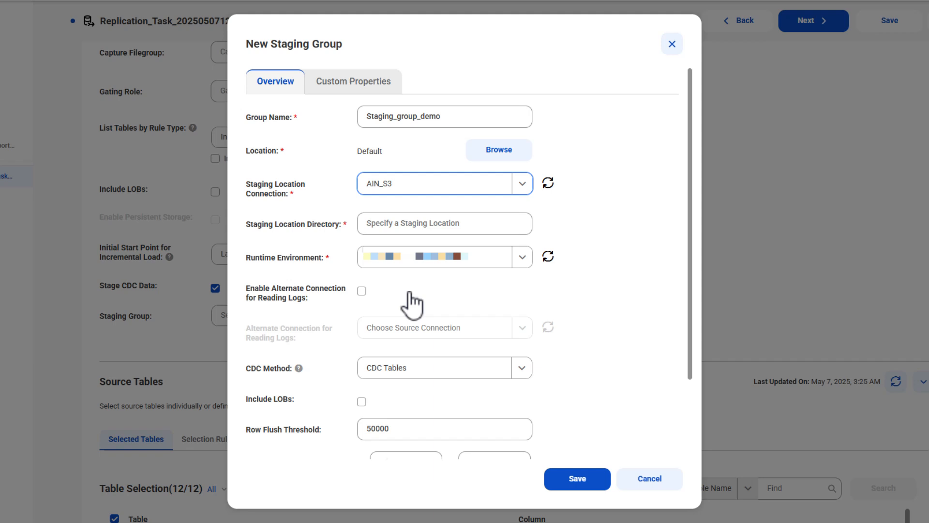
click(444, 223)
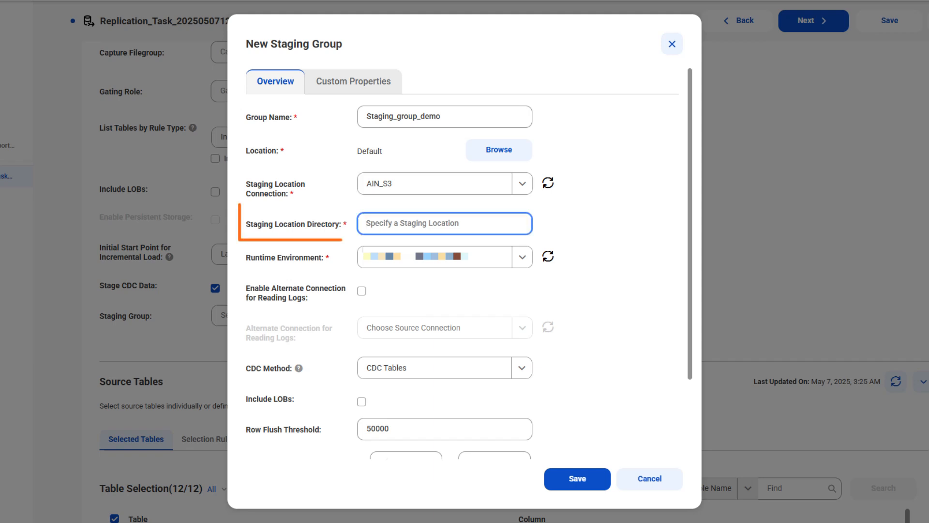
text(staging_gro)
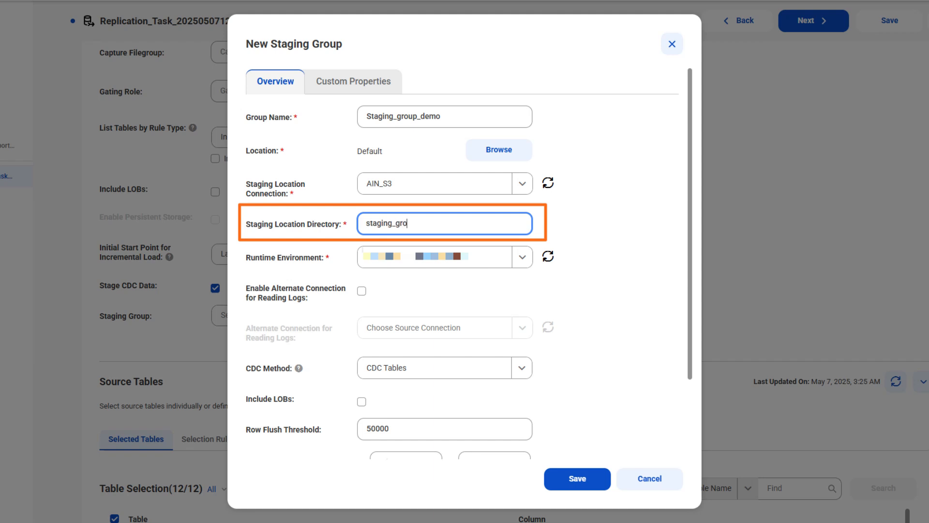
text(up)
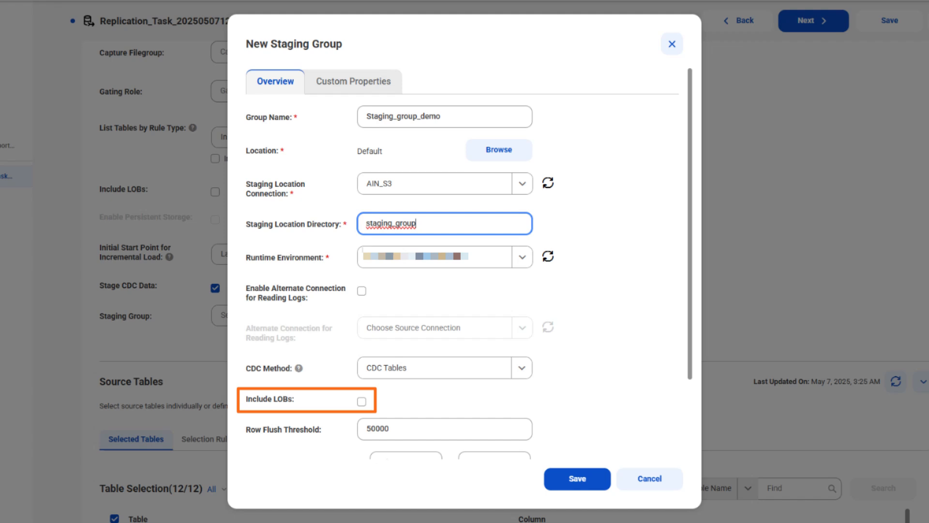
scroll(down, 3)
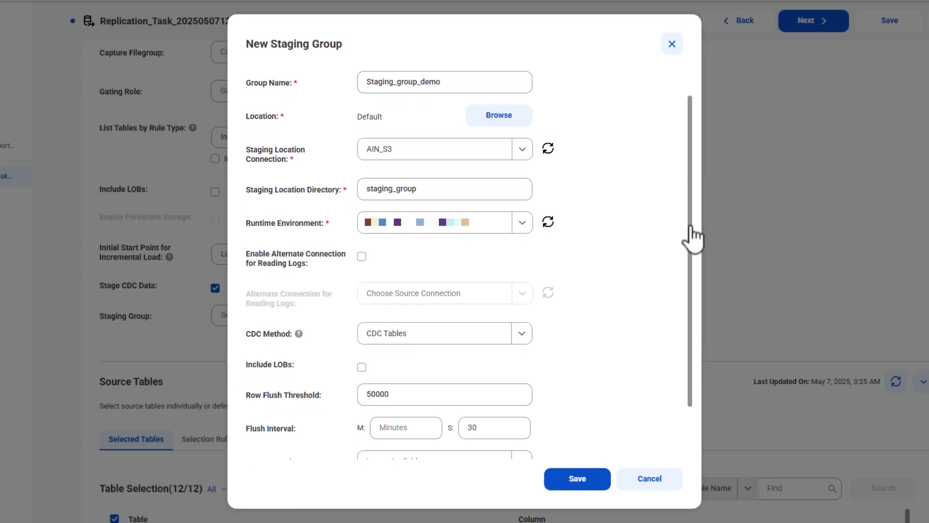
Keep Latest Available as log start point with 14-day retention and save the staging group
scroll(down, 3)
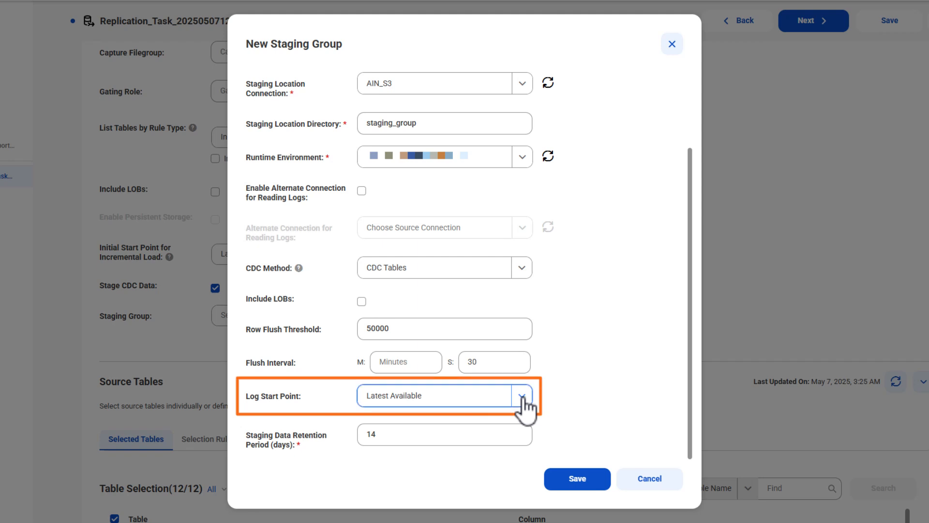
click(522, 395)
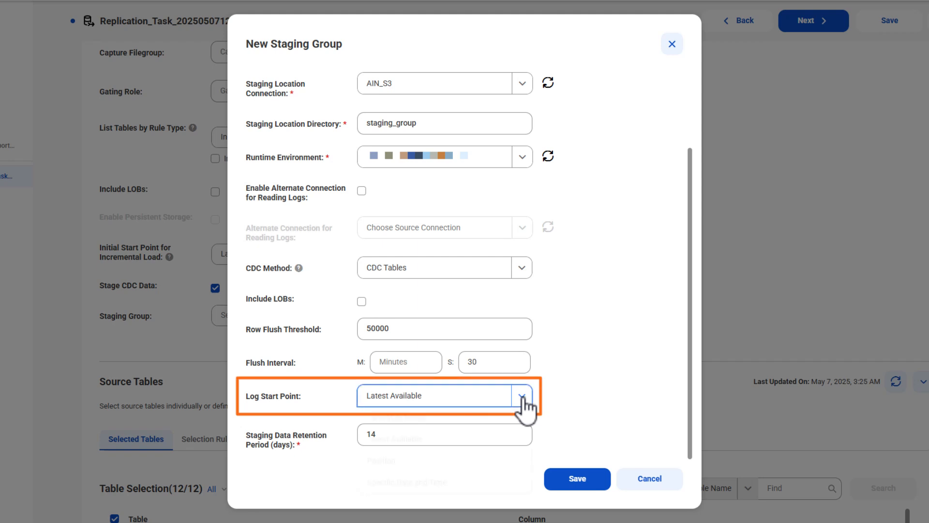
click(522, 395)
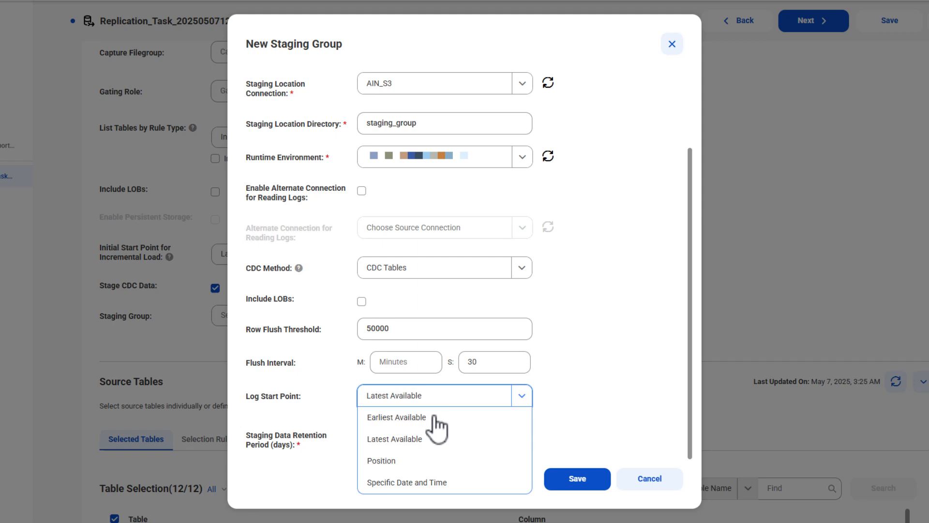
mouse_move(421, 443)
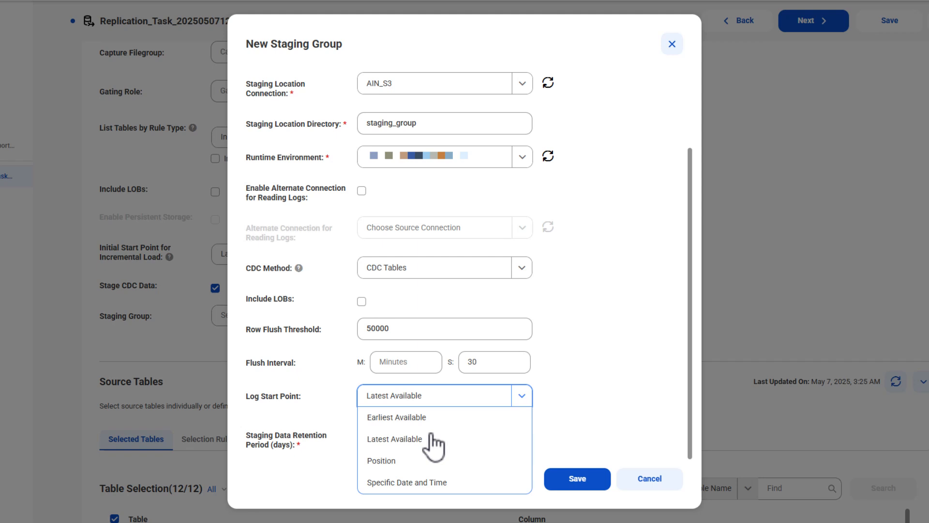
mouse_move(408, 475)
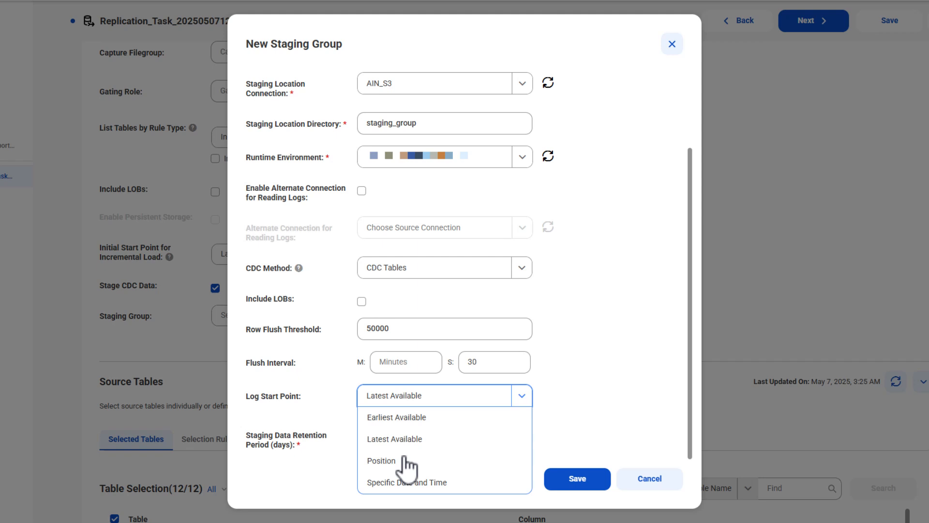
mouse_move(411, 474)
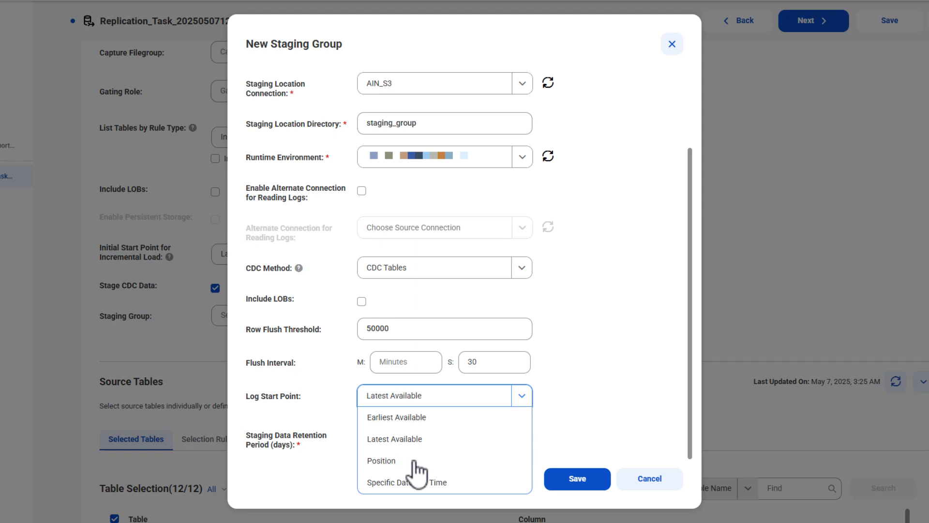
mouse_move(453, 490)
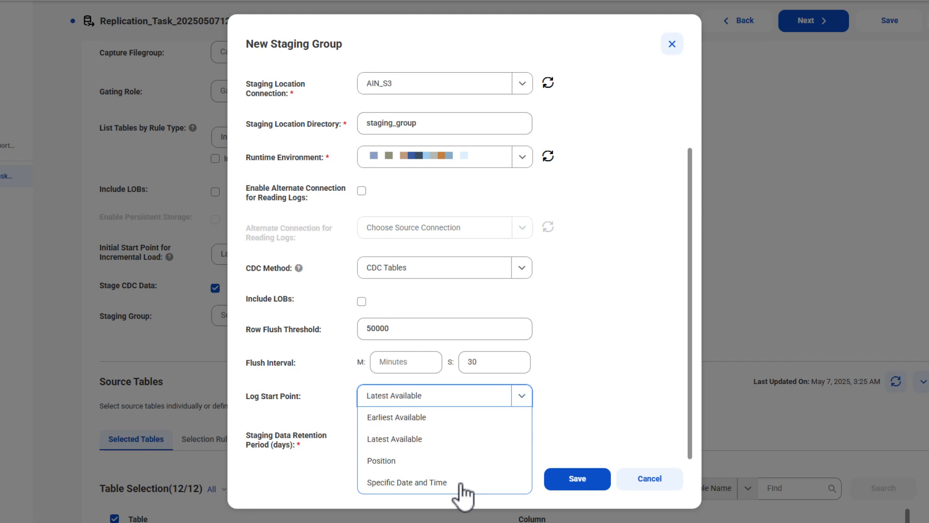
click(394, 438)
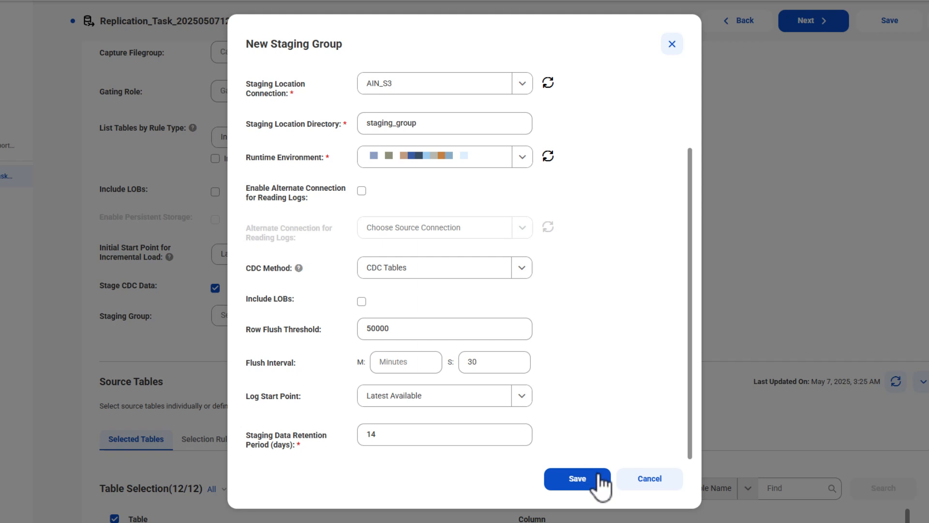
click(579, 478)
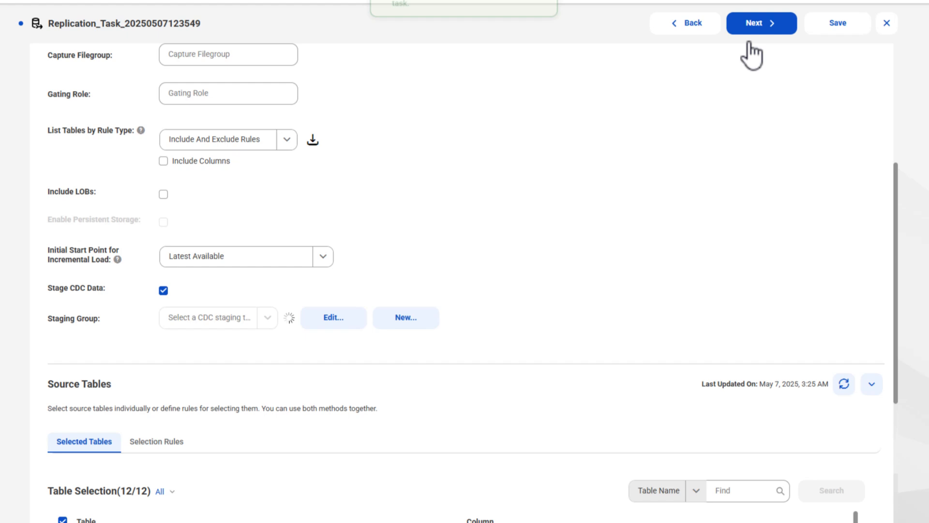
Set task_directory as the target directory, pass Transform and review, and save the task
click(761, 23)
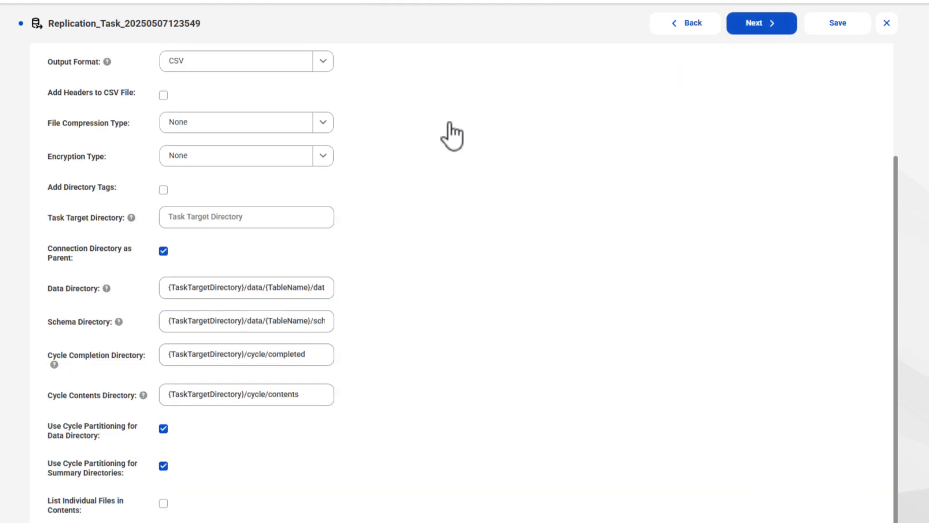
text(task_directory)
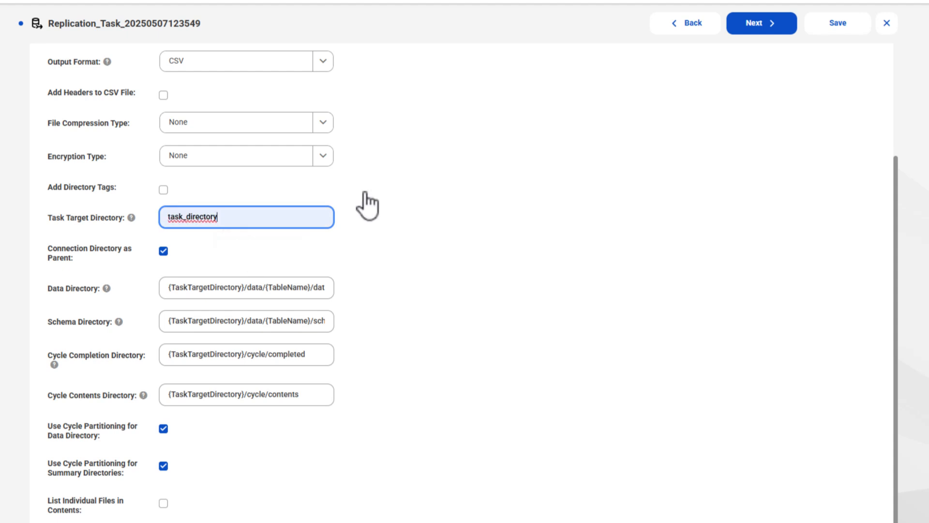
click(761, 23)
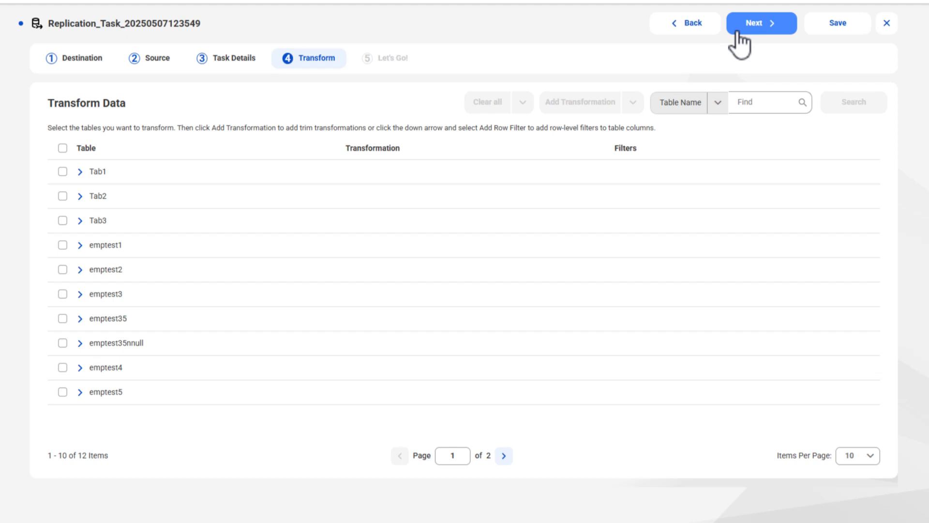
click(759, 24)
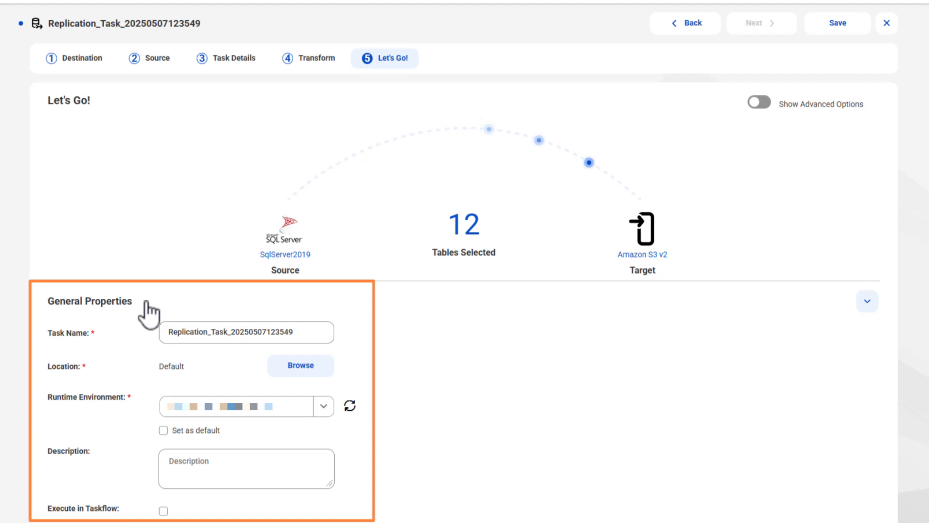
click(837, 23)
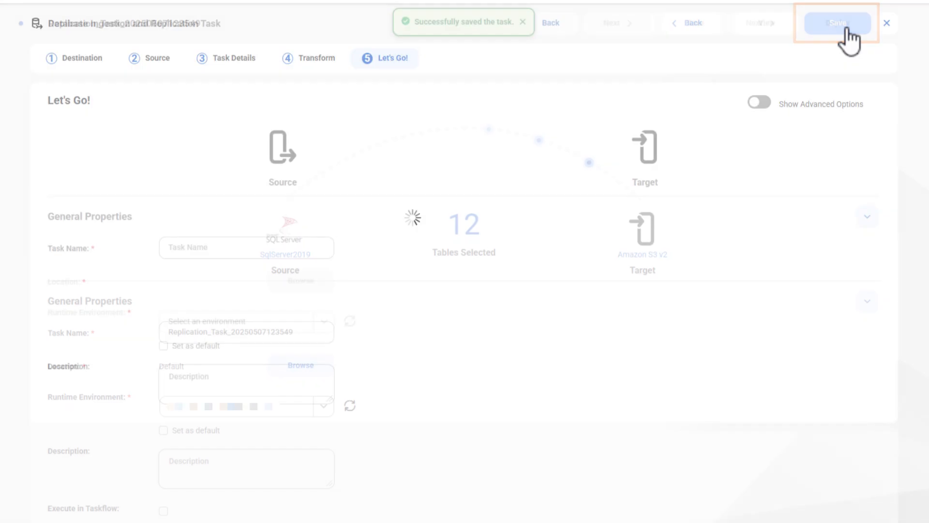
click(836, 23)
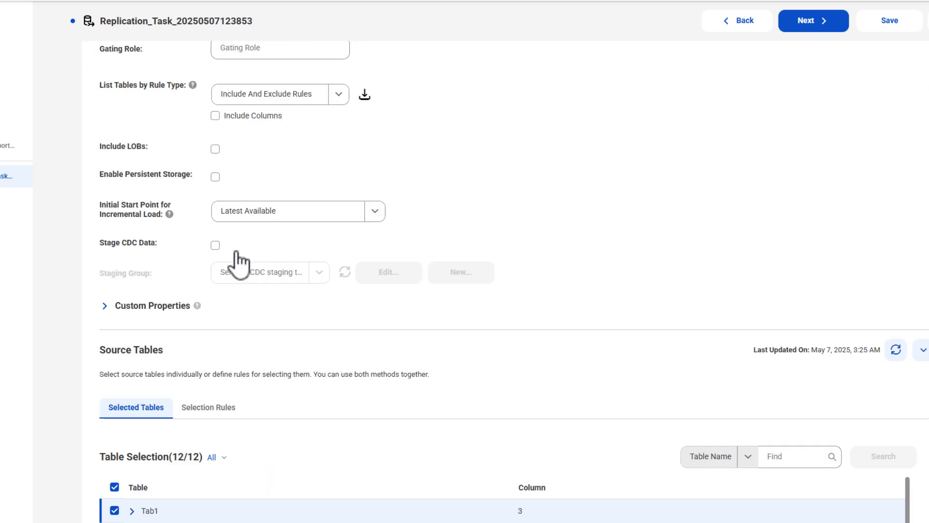
Stage CDC data via Staging_group_demo, target task_directory, and deploy the second task
click(215, 244)
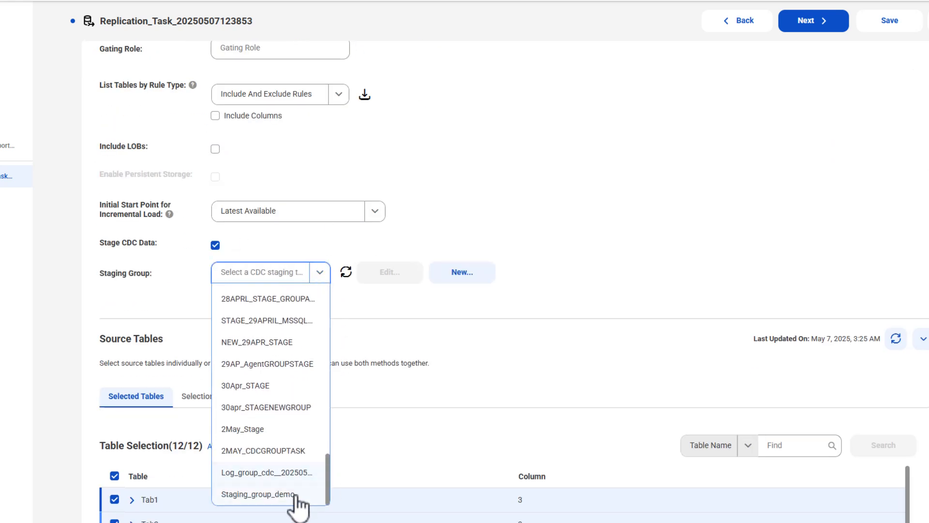
click(265, 494)
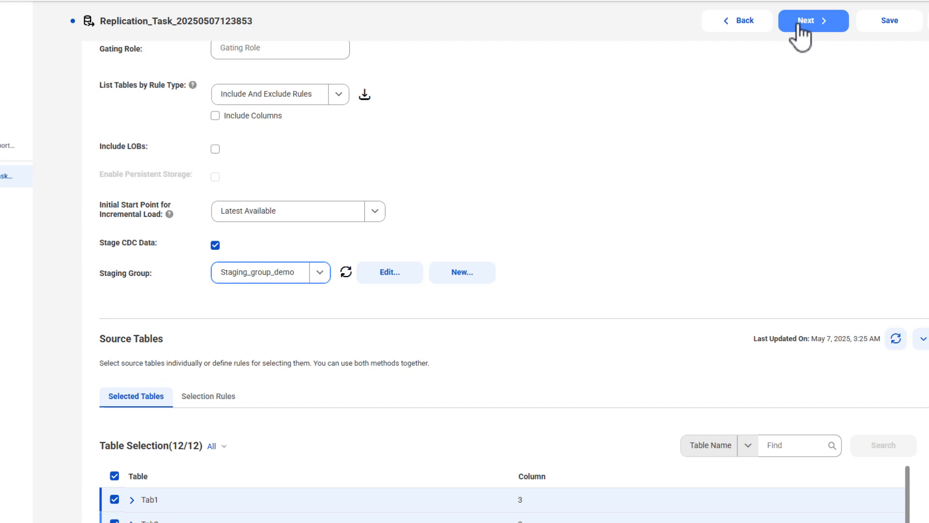
click(810, 20)
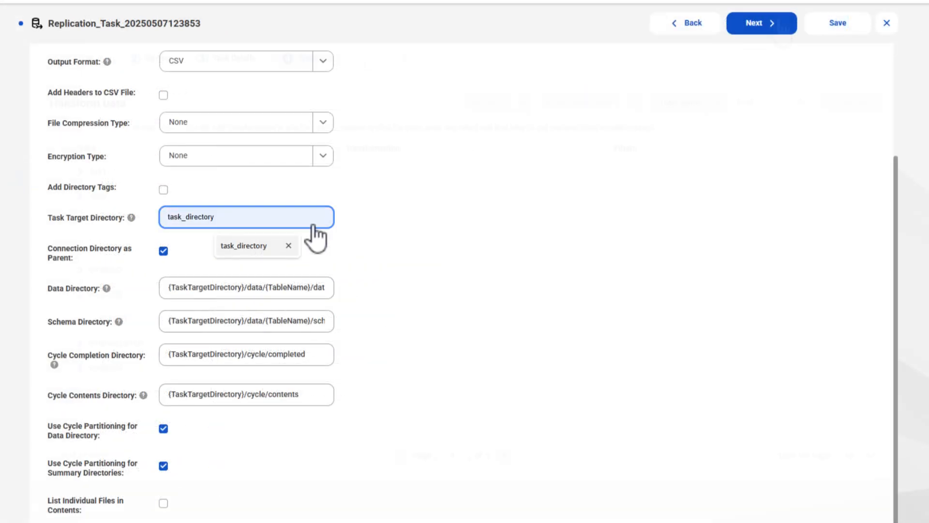
click(757, 23)
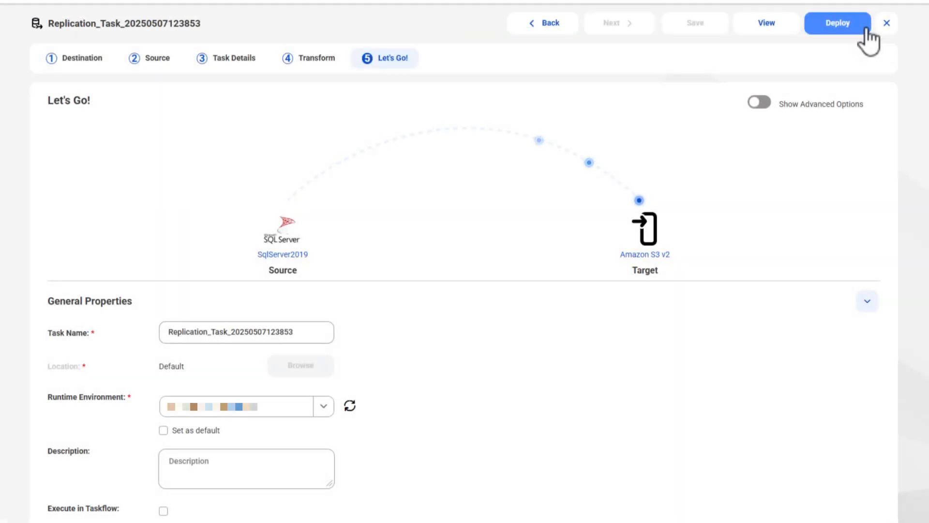
click(837, 22)
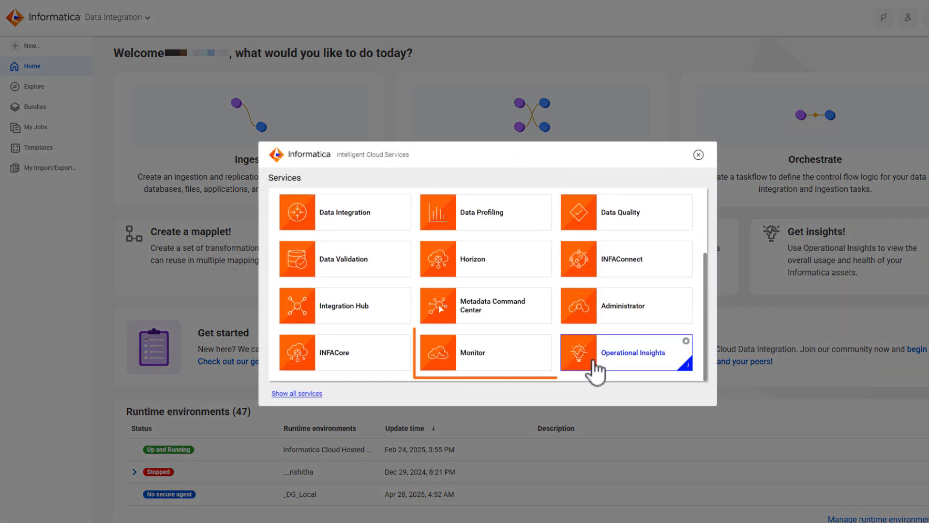
Switch to Monitor and view the jobs list showing staging_group_demo-137481 as Deployed
click(472, 352)
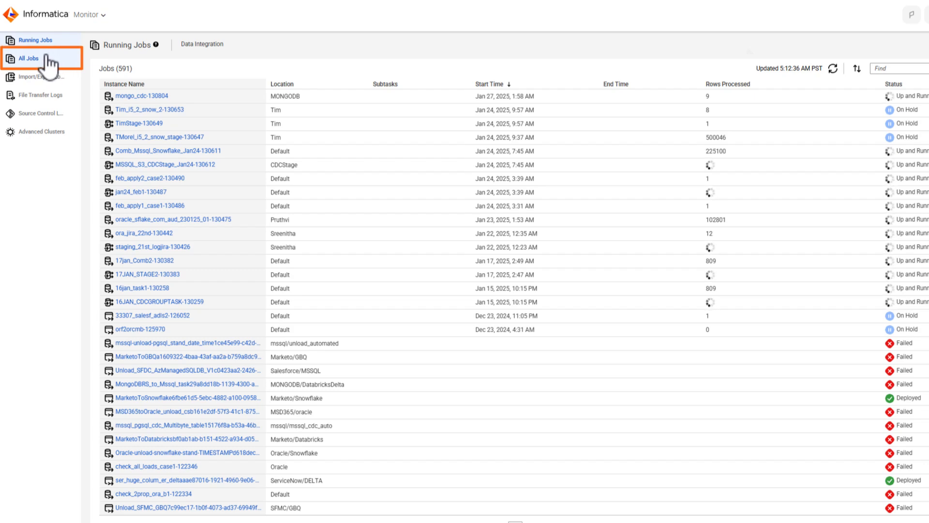
click(29, 58)
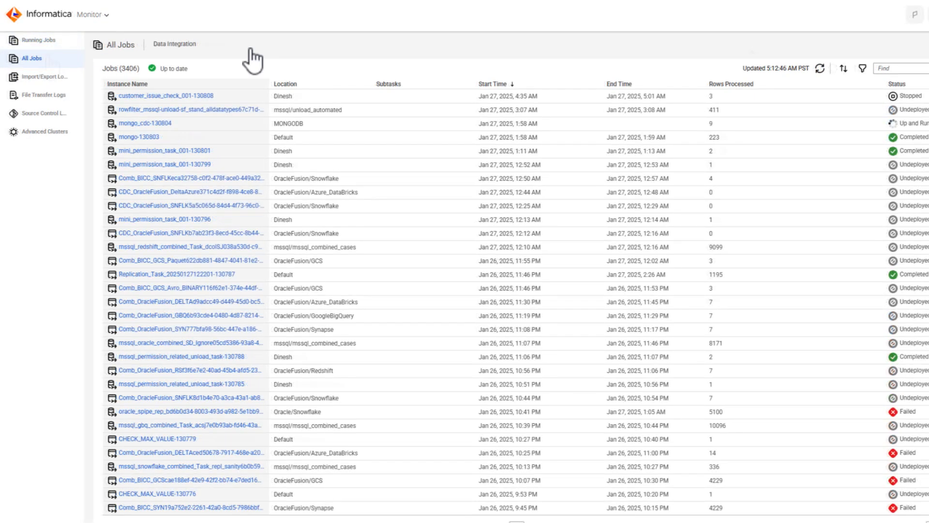
mouse_move(308, 62)
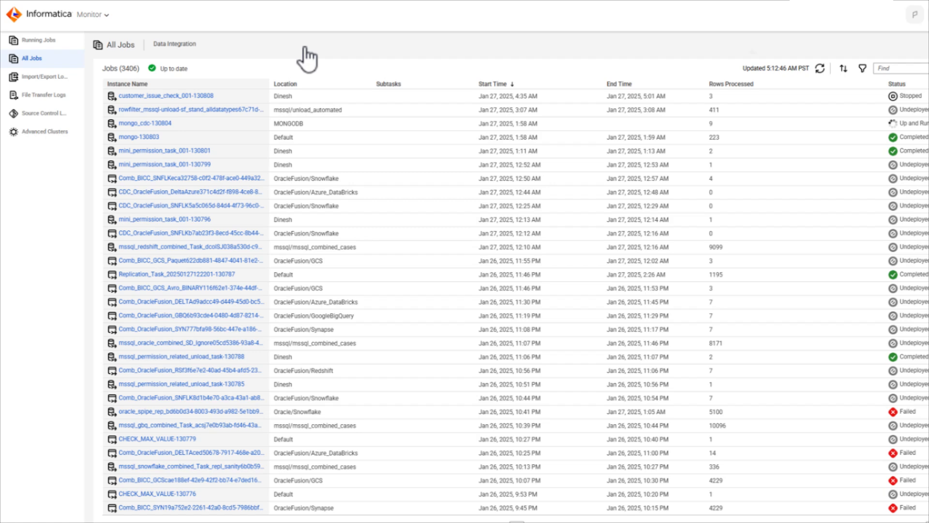
click(862, 67)
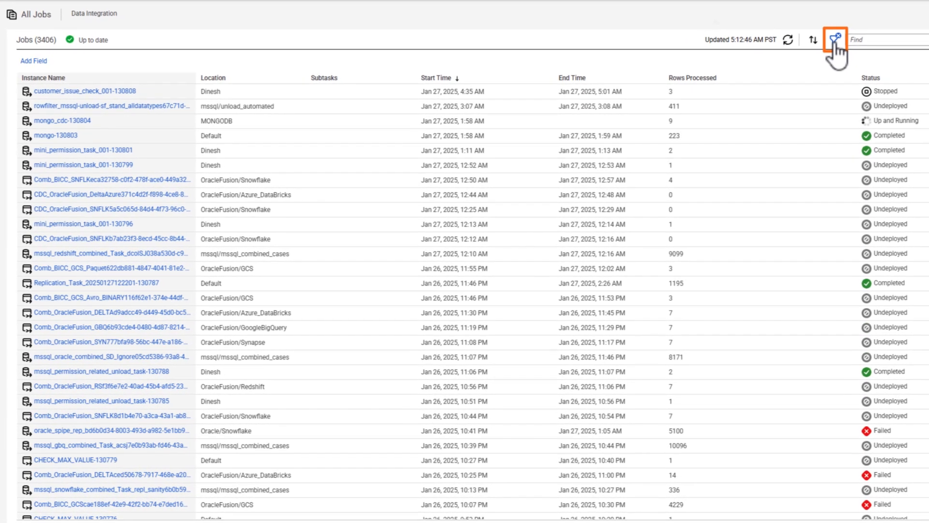
click(32, 60)
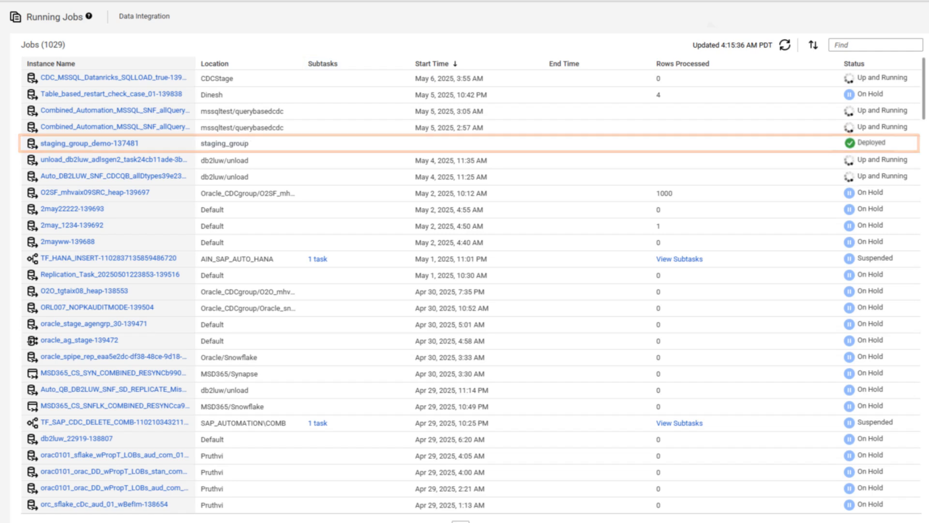
View staging_group_demo-137481's summary, then filter All Jobs by Asset Type Database Ingestion
click(78, 143)
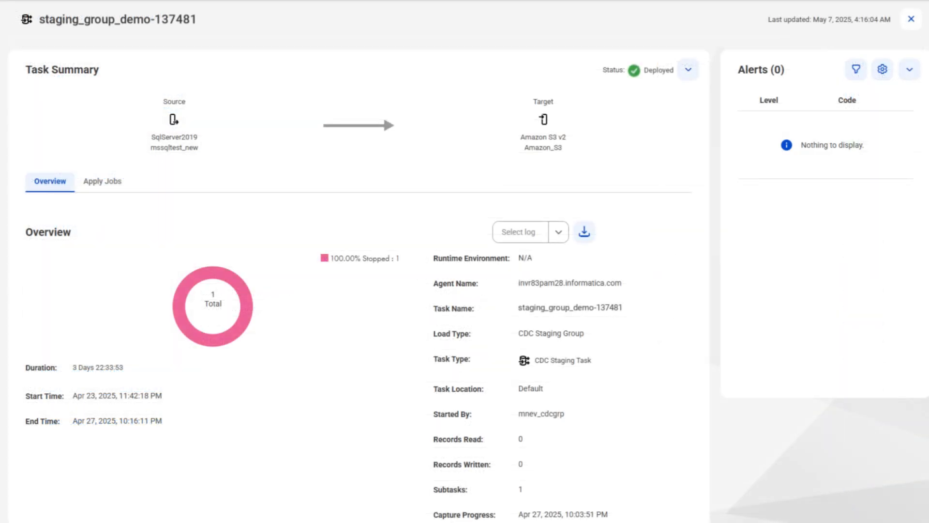
click(909, 20)
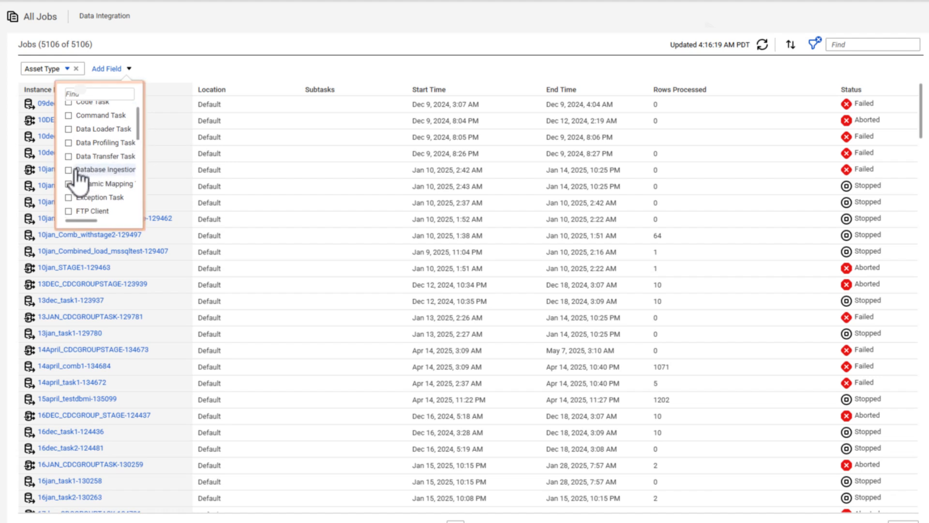
click(68, 170)
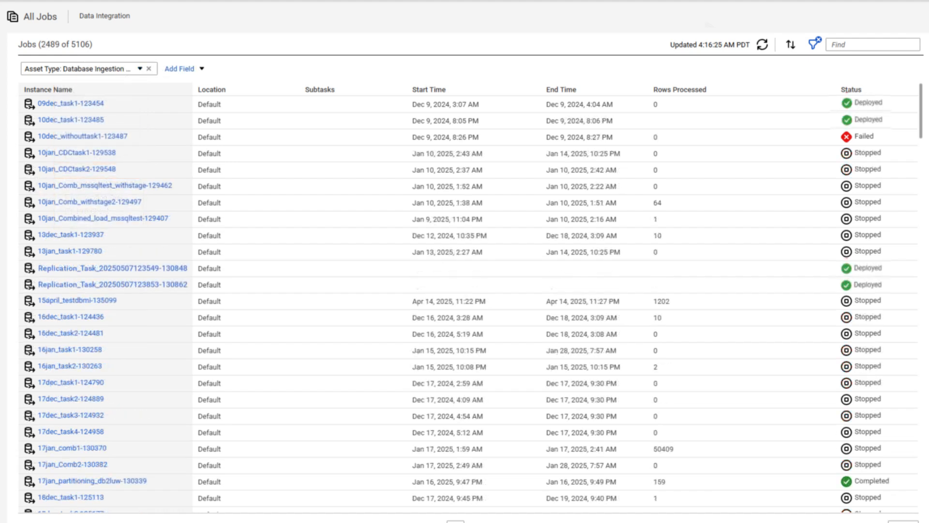